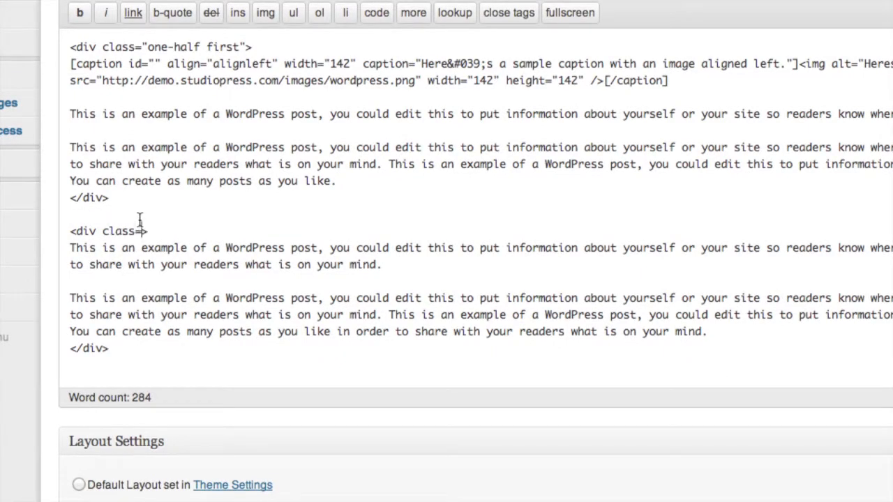
Type the start of a one-half class attribute, then go to the Pages list
type("\"one-h")
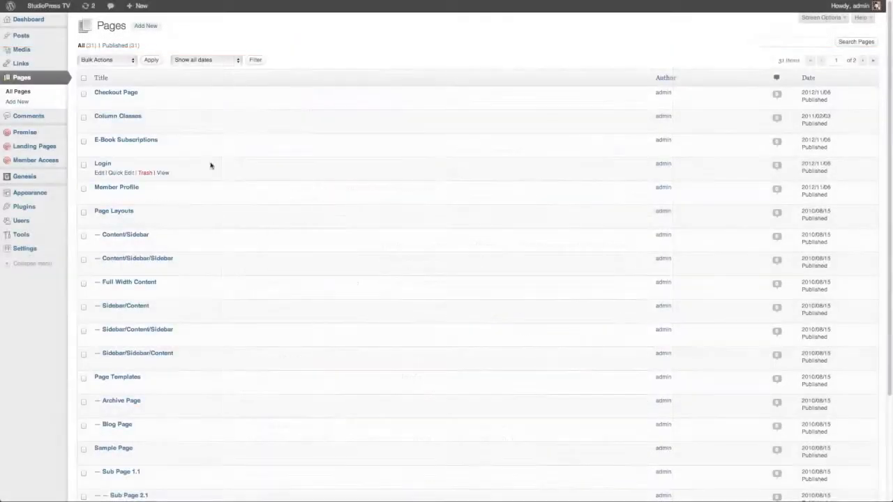
left_click(157, 27)
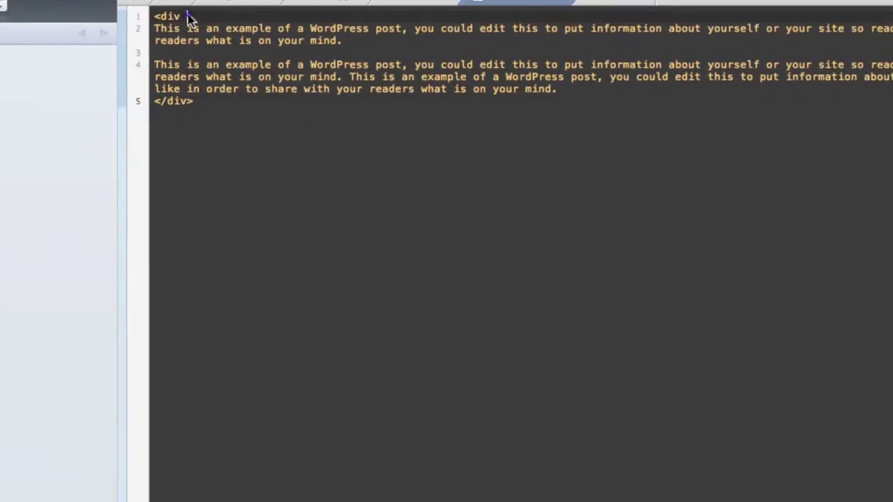
Give the opening div on line 1 the attribute class="one-half"
type("class")
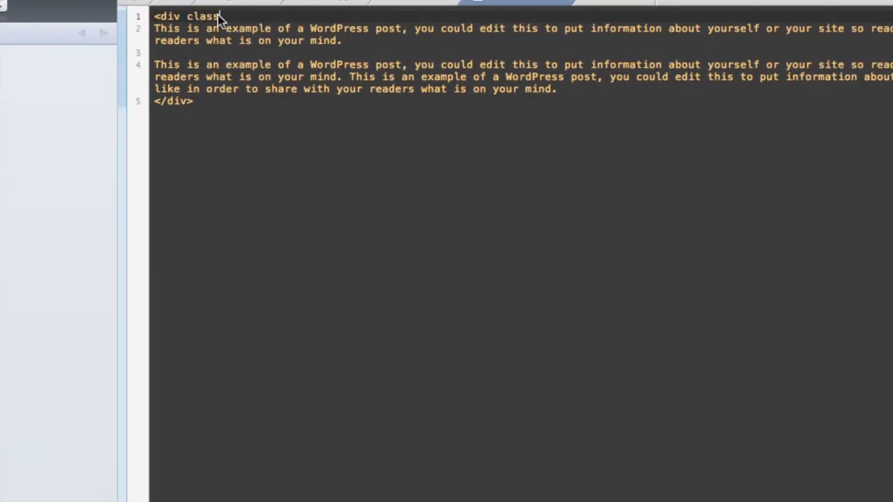
type("=\"one-")
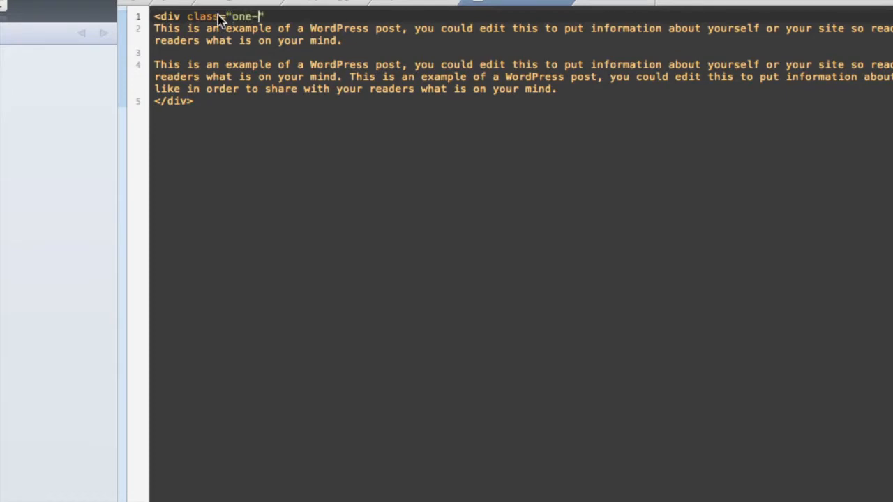
type("half\"")
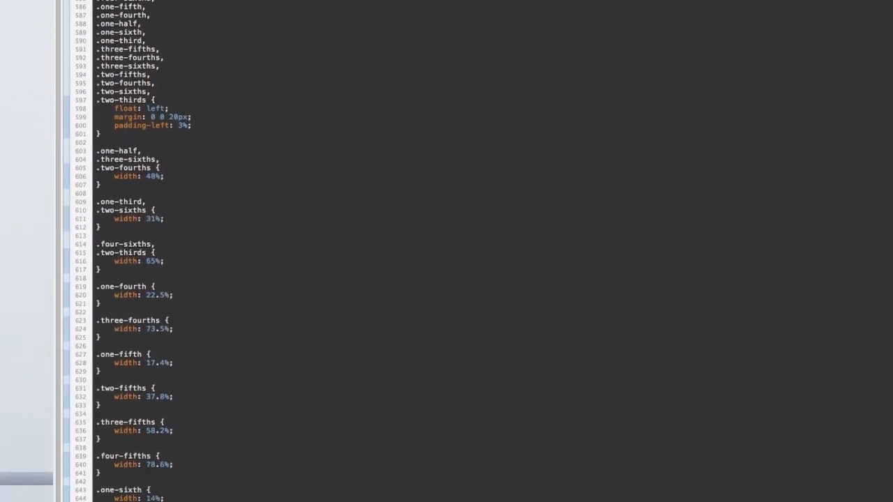
Scroll style.css down to the column class rules, including one-half and .first
scroll("down", 3)
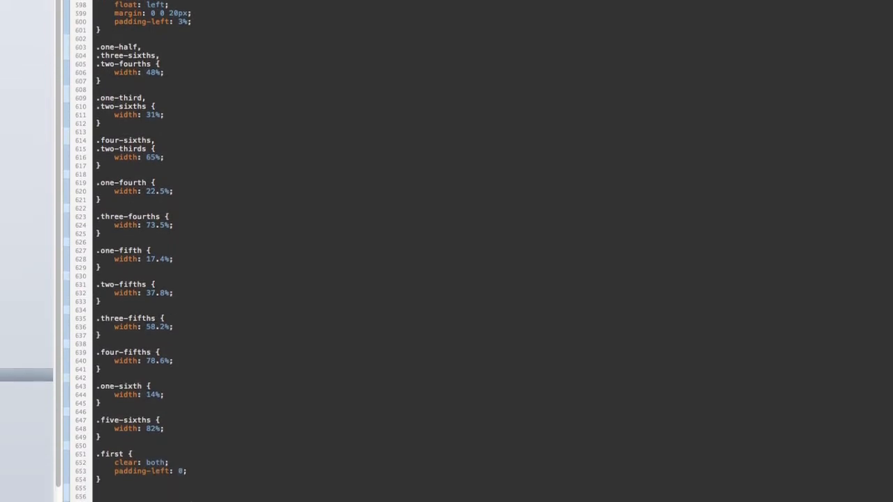
scroll("down", 3)
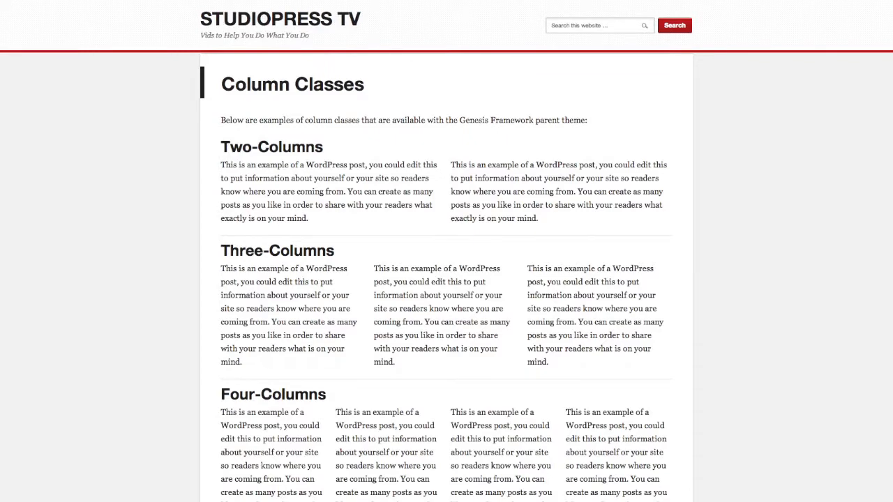
scroll("down", 3)
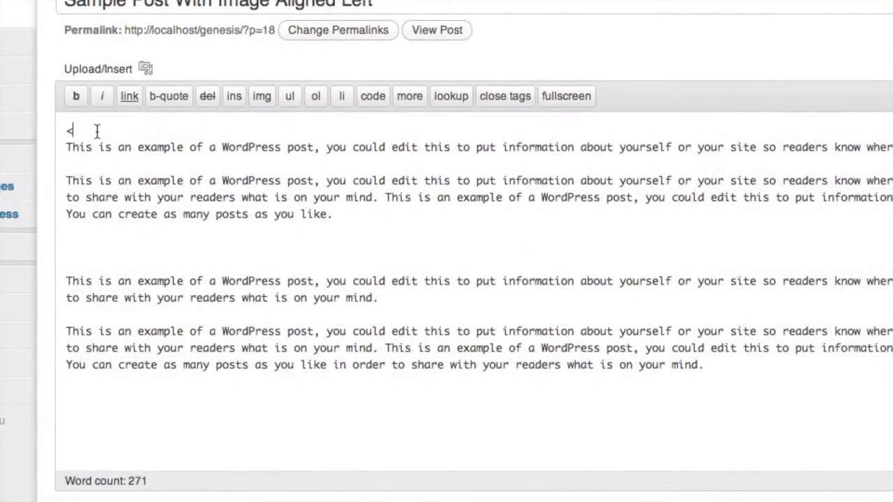
Wrap the first text block in a div with class "one-half" and close it
type("div class")
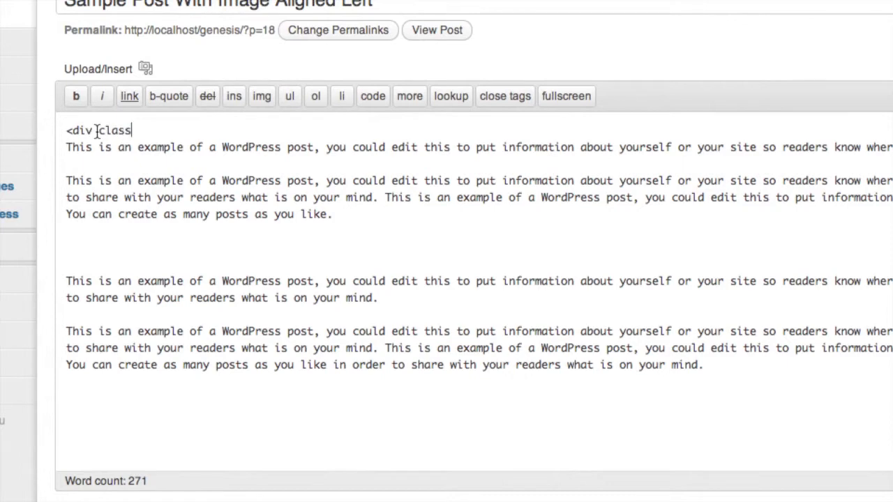
type("=\"one")
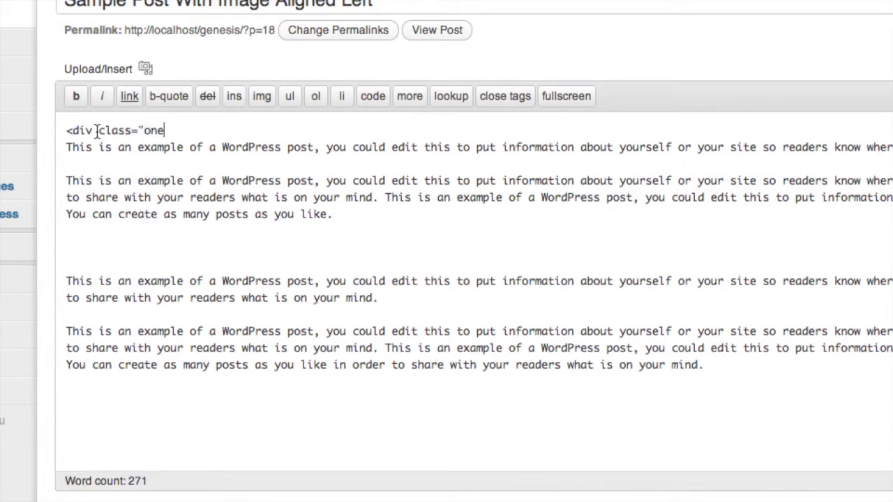
type("-half\">")
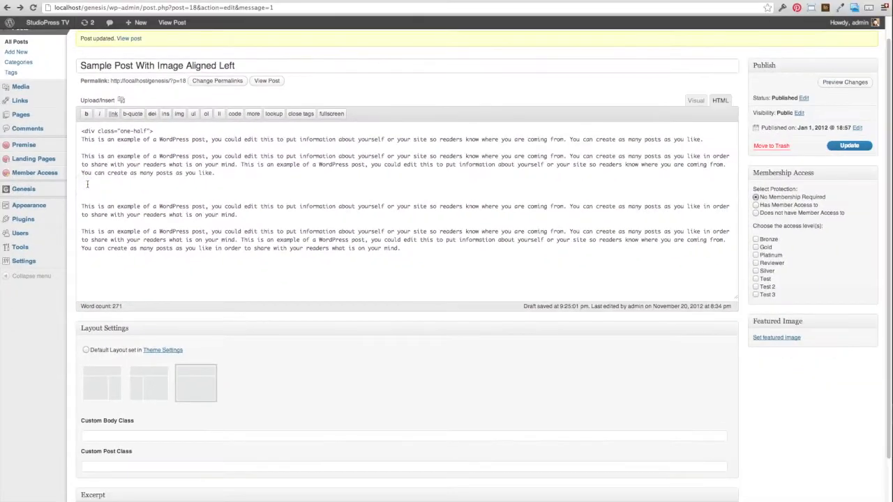
type("</div>")
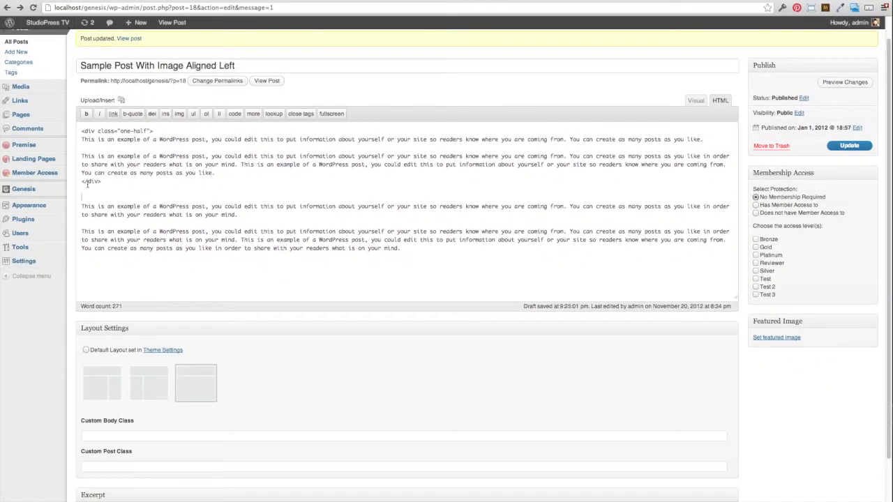
Open a second one-half div, add the 'first' class, and review the page
type("<div")
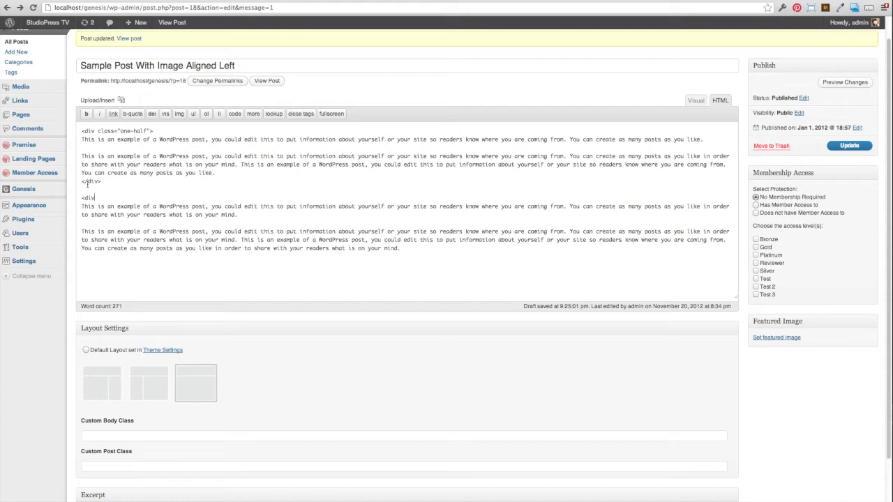
type("class=\"one-half\">")
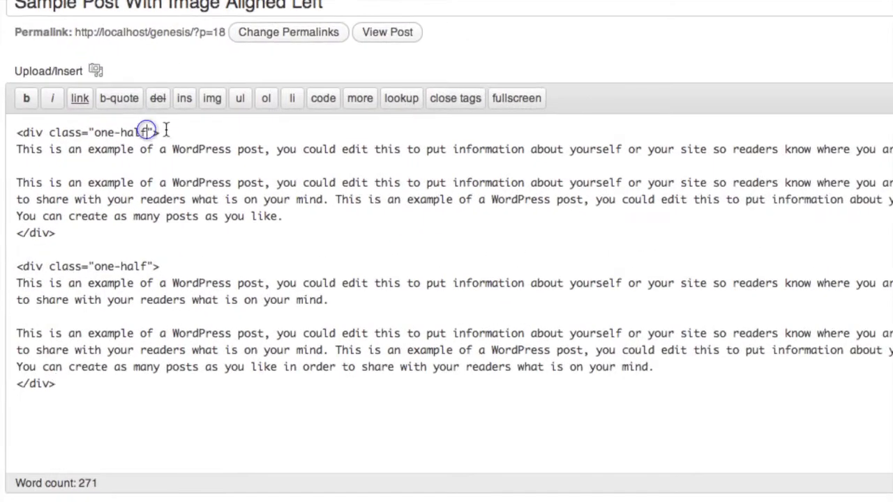
type("first")
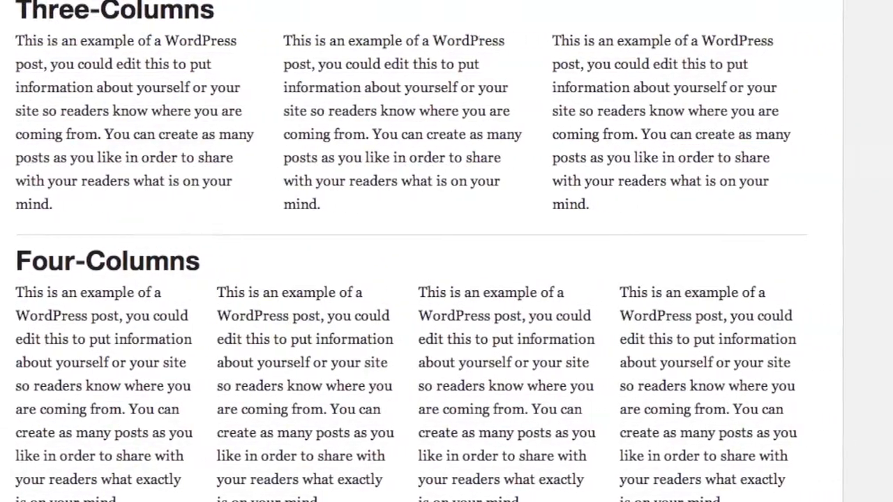
scroll("up", 3)
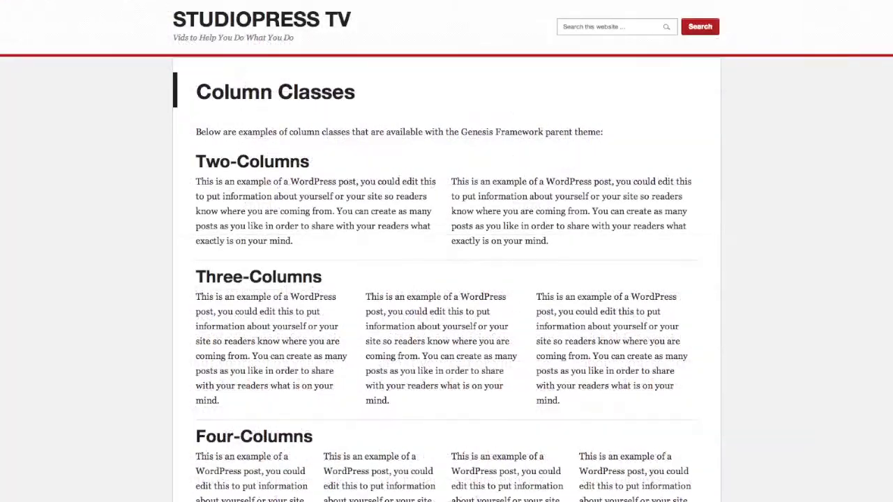